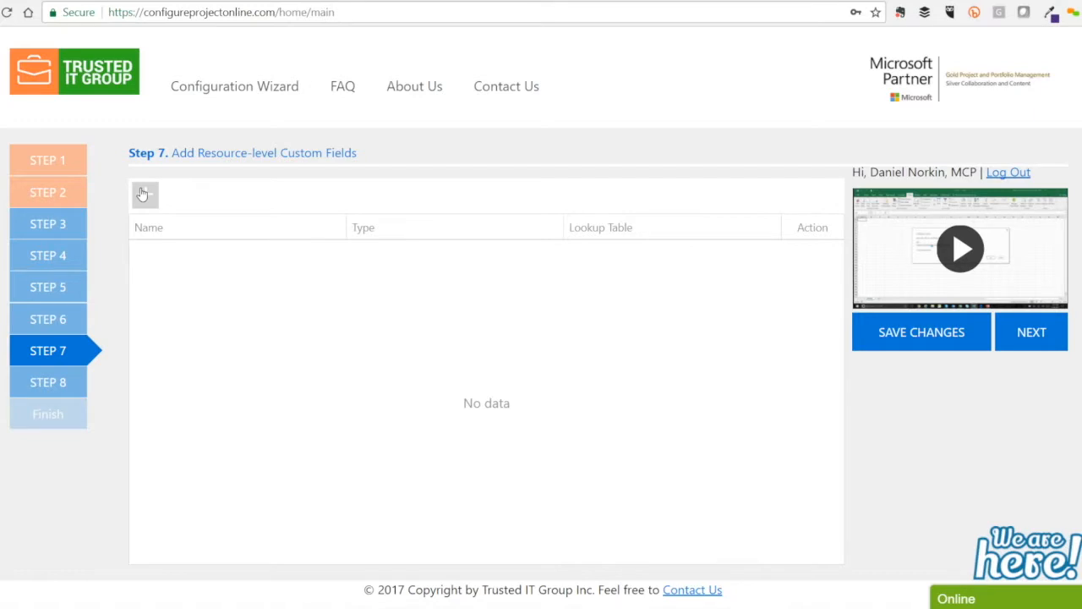
Step: Add the 'Resource Location' custom field using the Location lookup table
{"action": "left_click", "coordinate": [144, 194]}
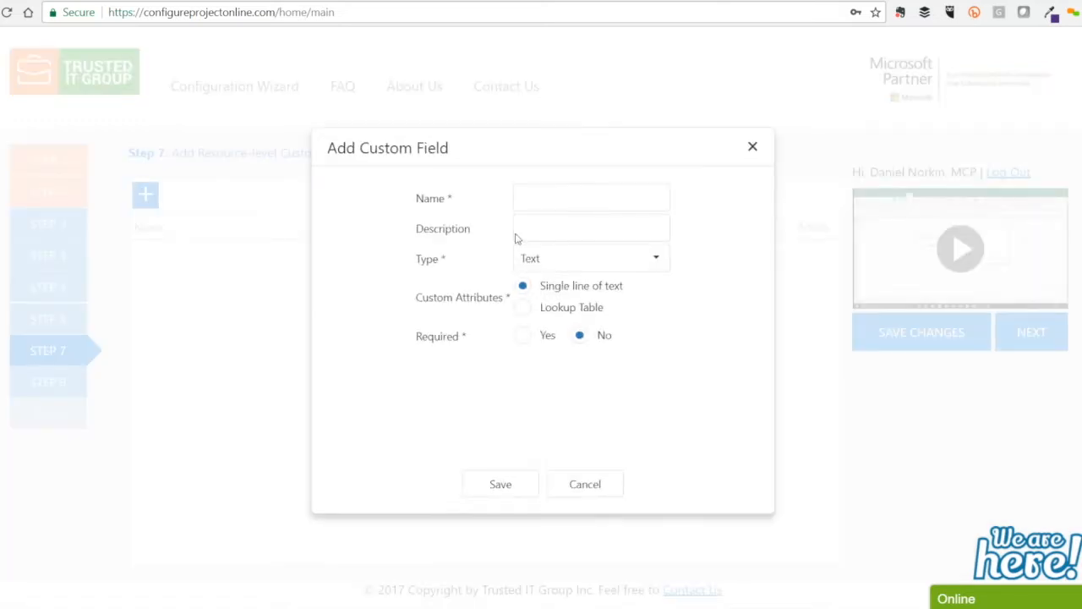
{"action": "type", "text": "Resou"}
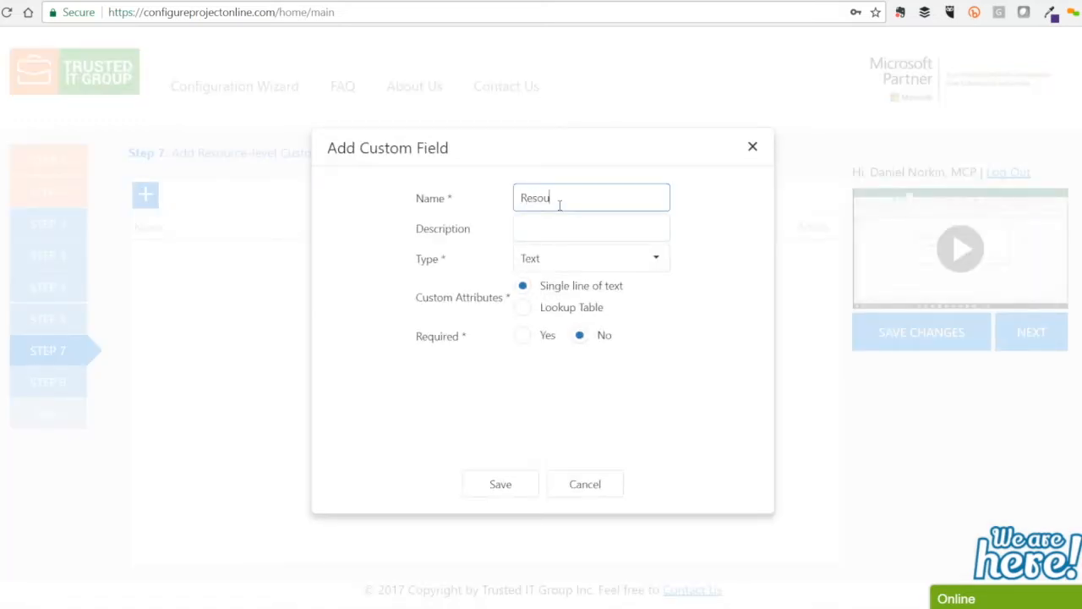
{"action": "type", "text": "rce Location"}
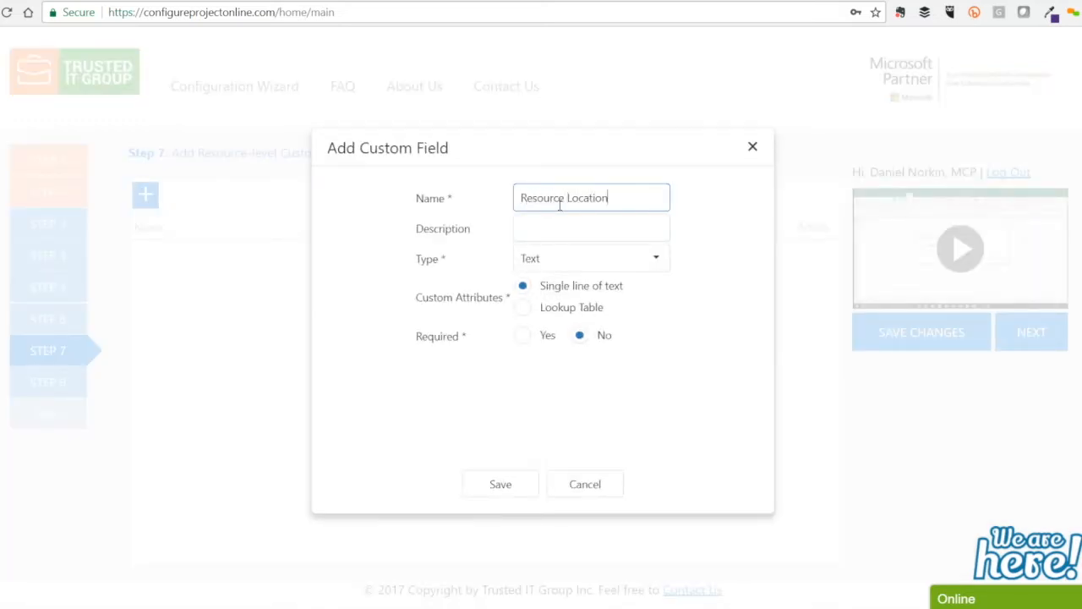
{"action": "left_click", "coordinate": [523, 307]}
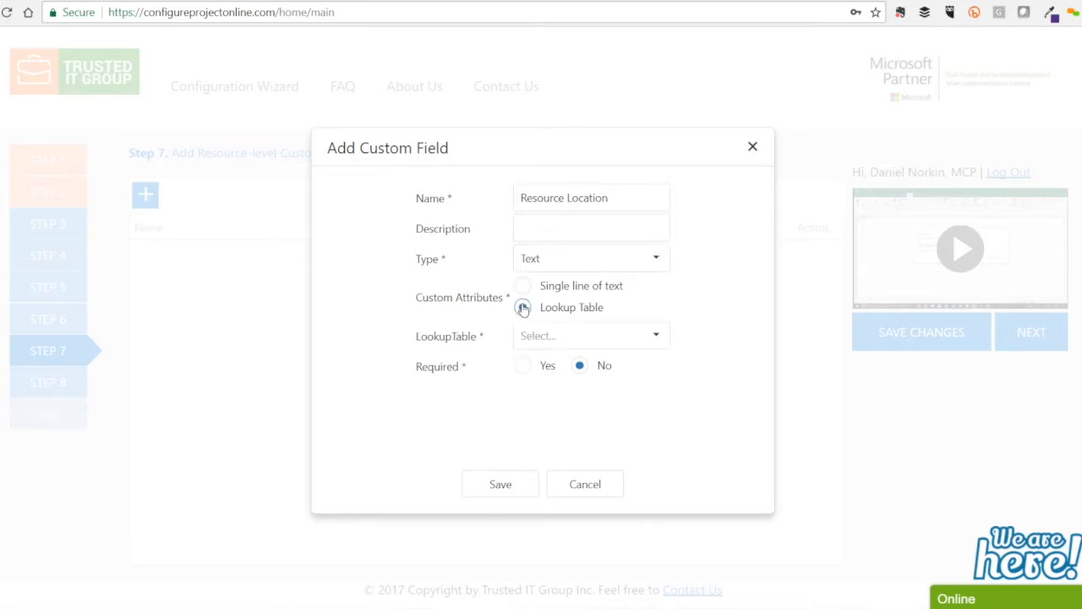
{"action": "left_click", "coordinate": [655, 335]}
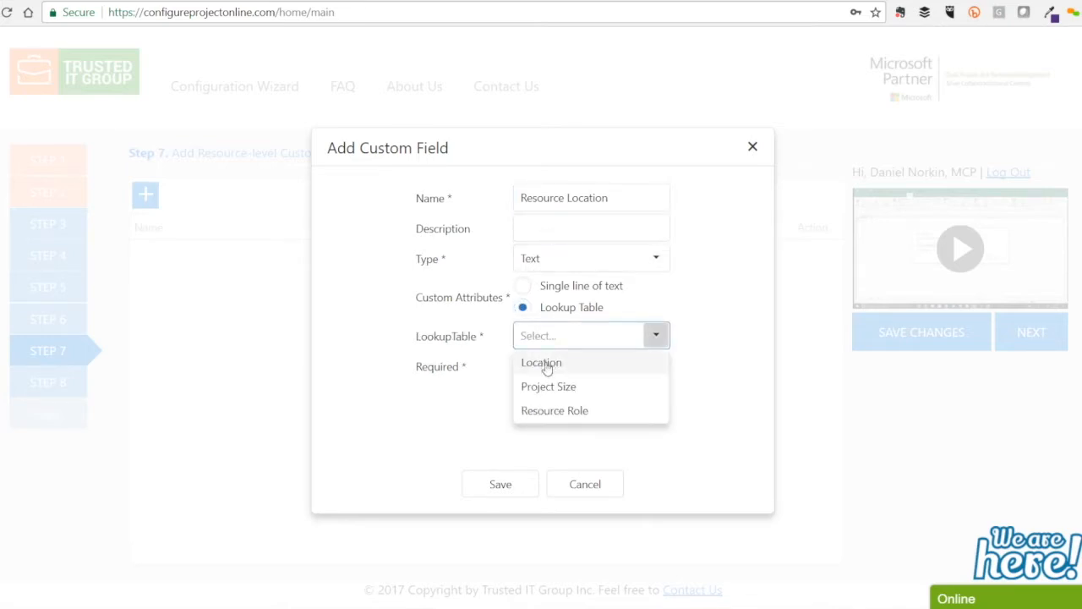
{"action": "left_click", "coordinate": [541, 362]}
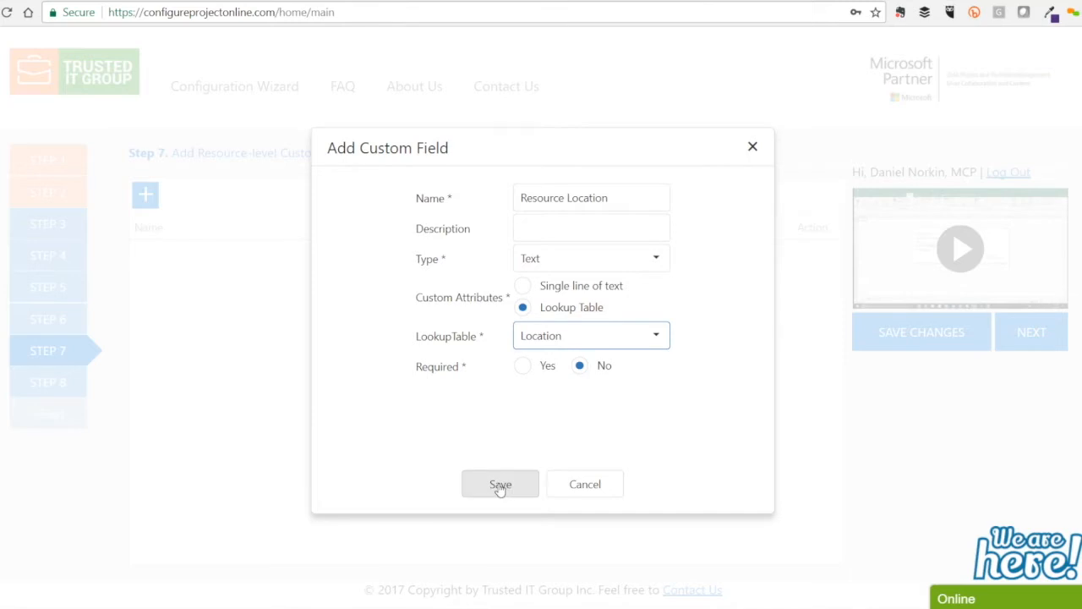
{"action": "left_click", "coordinate": [500, 484]}
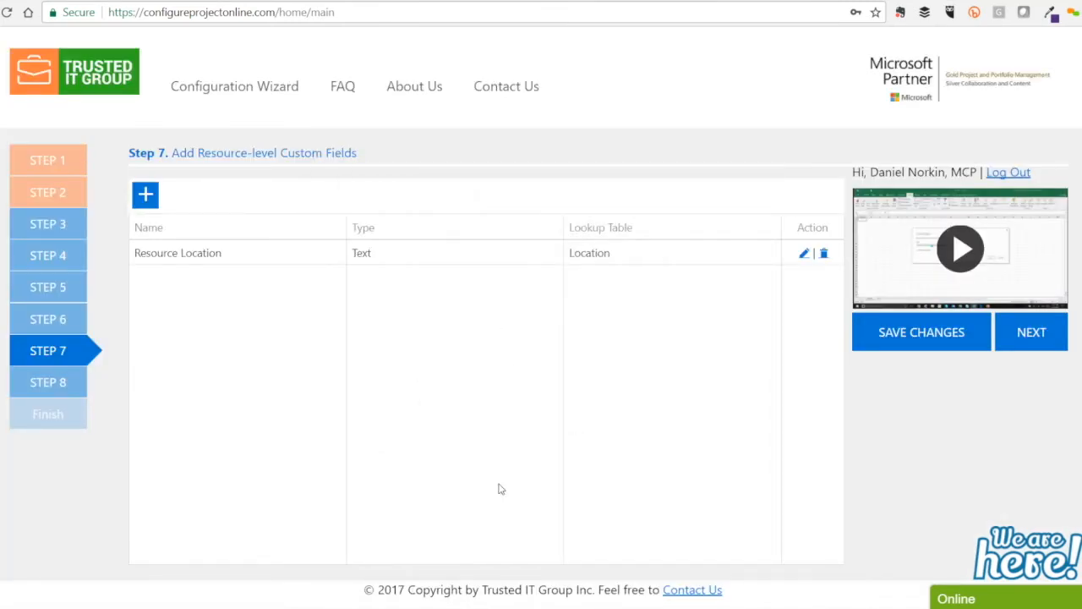
Step: Add the 'Resource Role' custom field using the Resource Role lookup table
{"action": "left_click", "coordinate": [146, 195]}
{"action": "type", "text": "Resource R"}
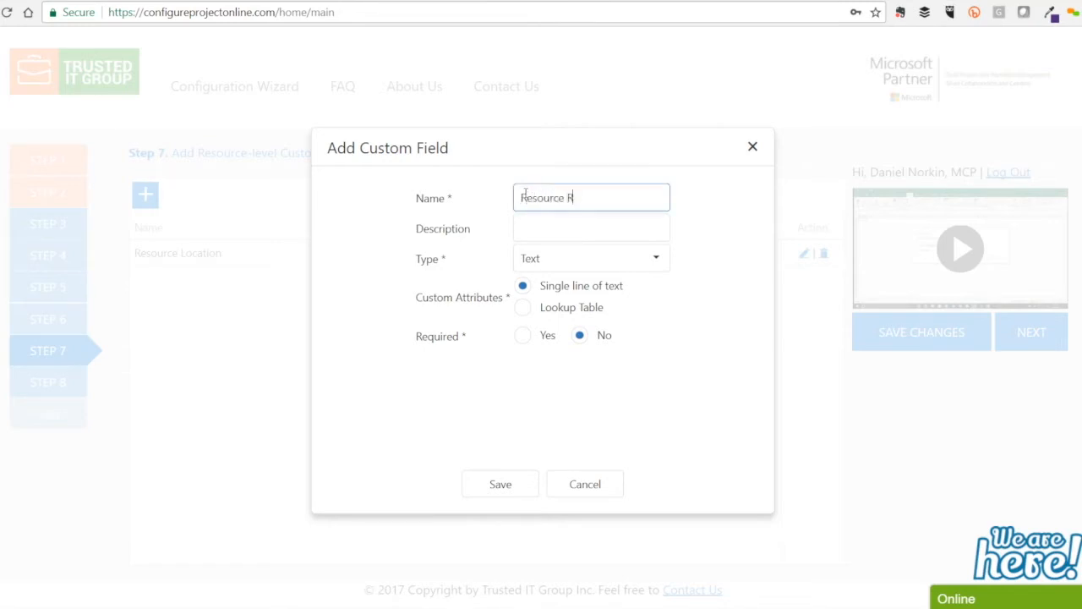
{"action": "type", "text": "ole"}
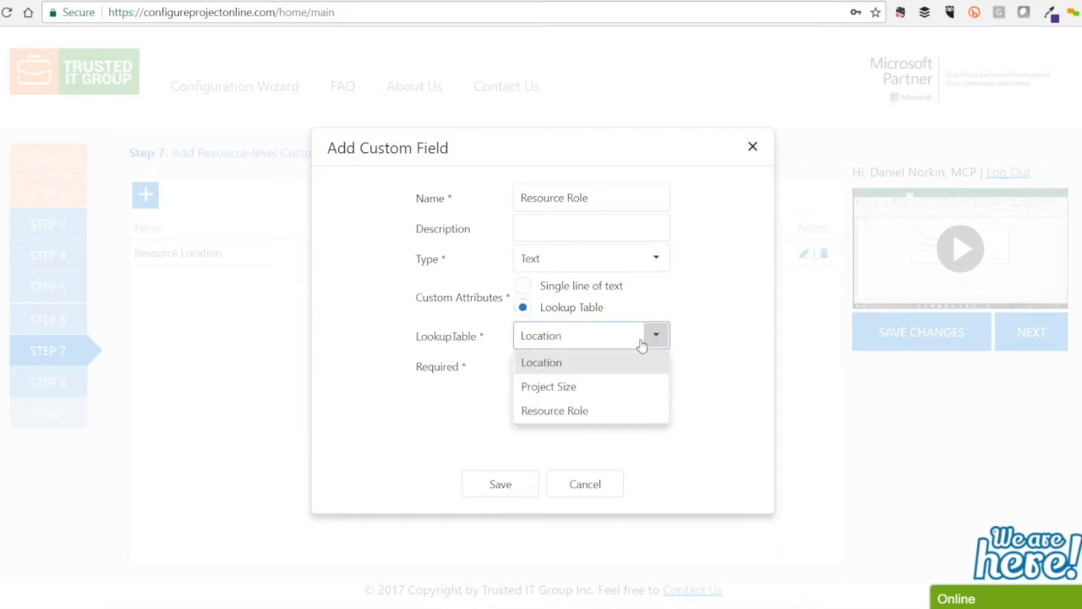
{"action": "left_click", "coordinate": [555, 410]}
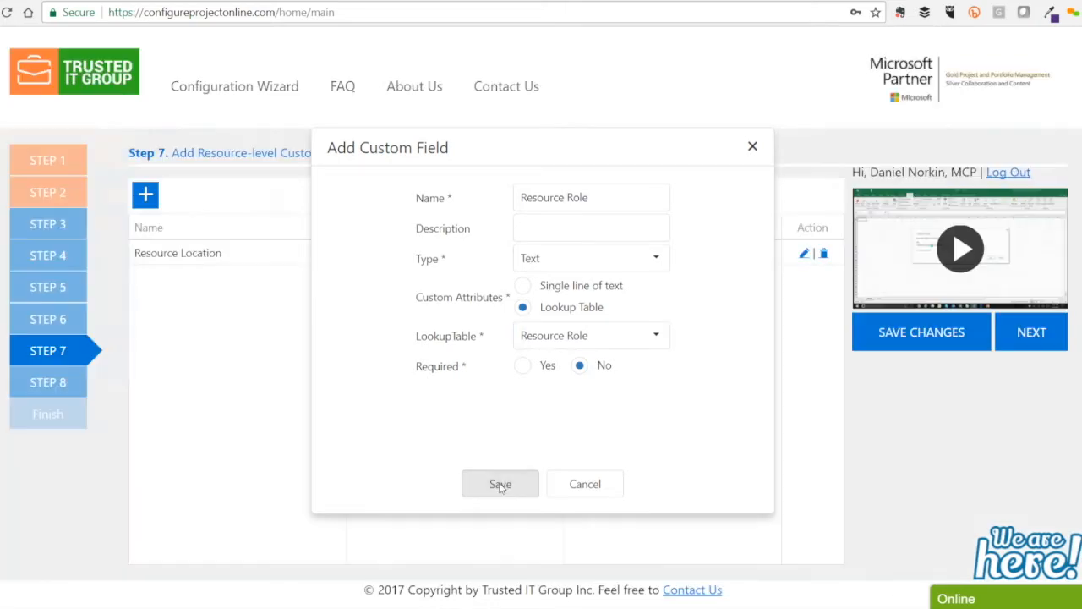
{"action": "left_click", "coordinate": [499, 482]}
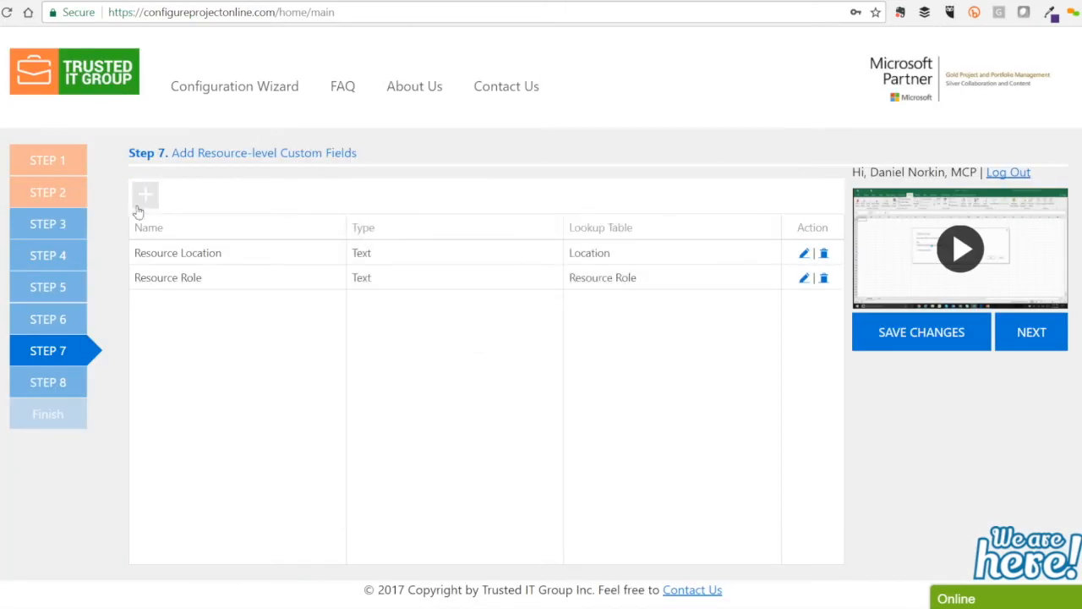
Step: Add 'External Resource' as a Flag custom field and save the Step 7 changes
{"action": "left_click", "coordinate": [144, 195]}
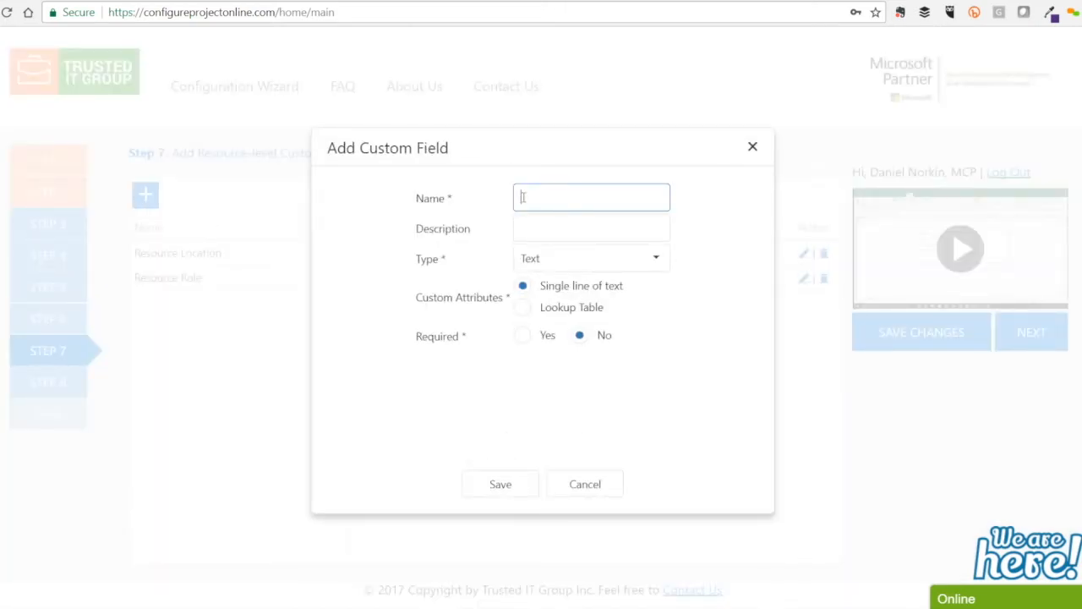
{"action": "type", "text": "Extern"}
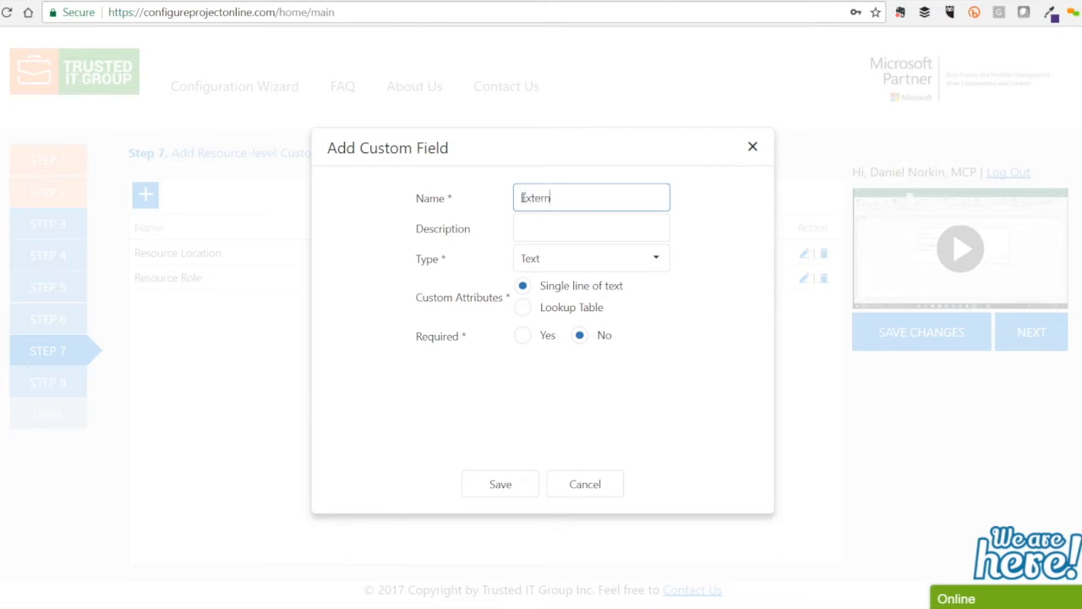
{"action": "type", "text": "al Resour"}
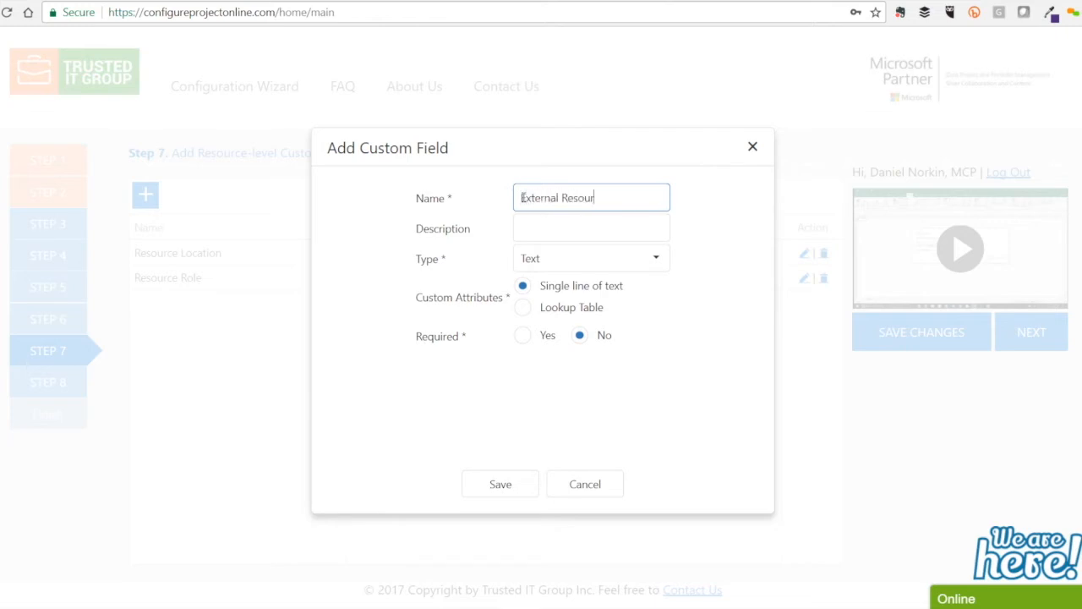
{"action": "left_click", "coordinate": [657, 258]}
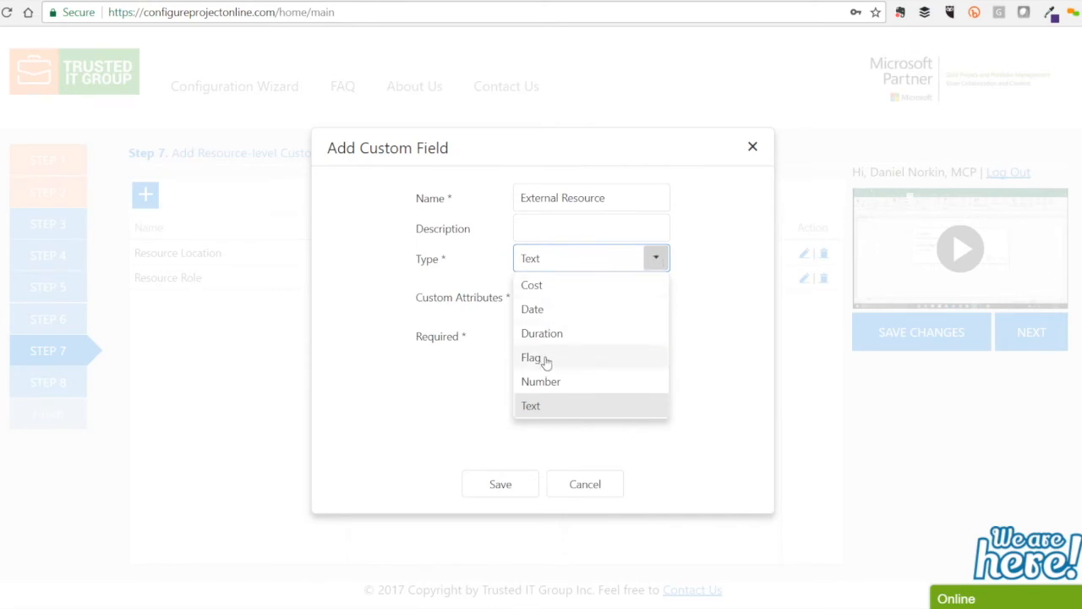
{"action": "left_click", "coordinate": [533, 357]}
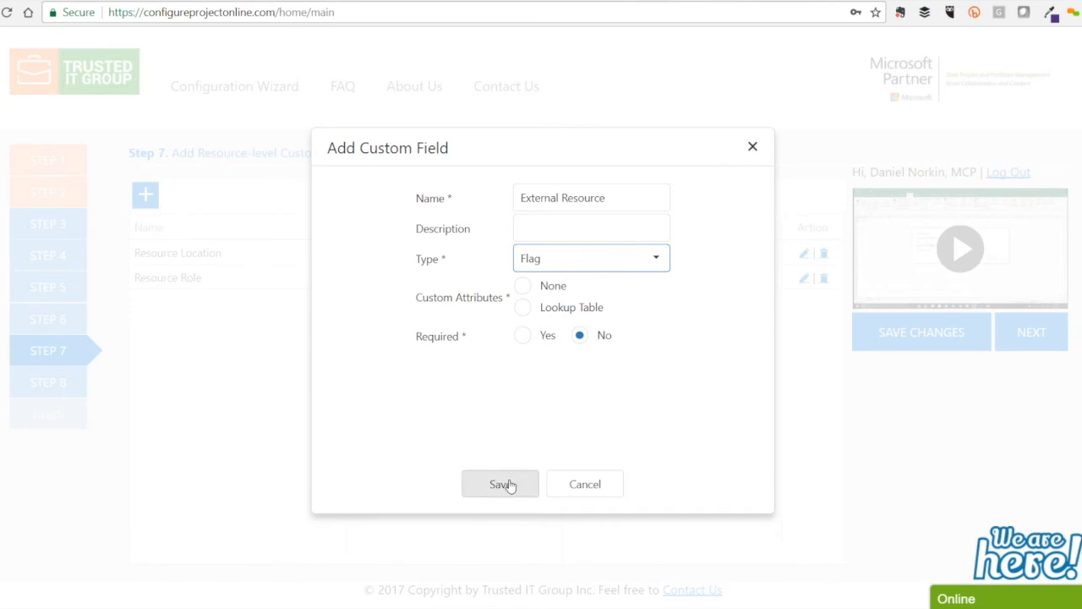
{"action": "left_click", "coordinate": [499, 484]}
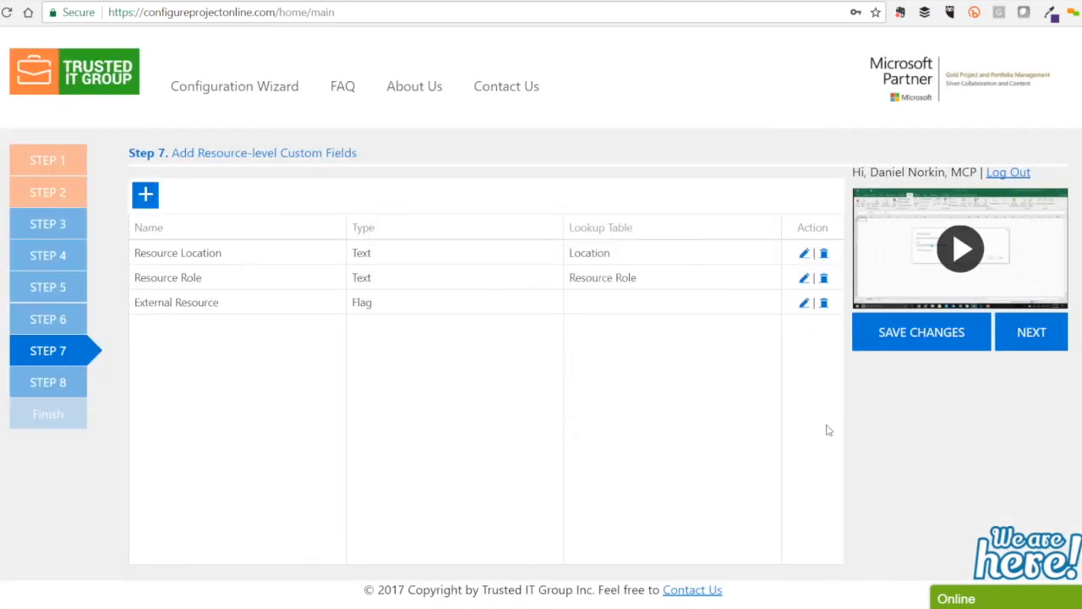
{"action": "left_click", "coordinate": [921, 332]}
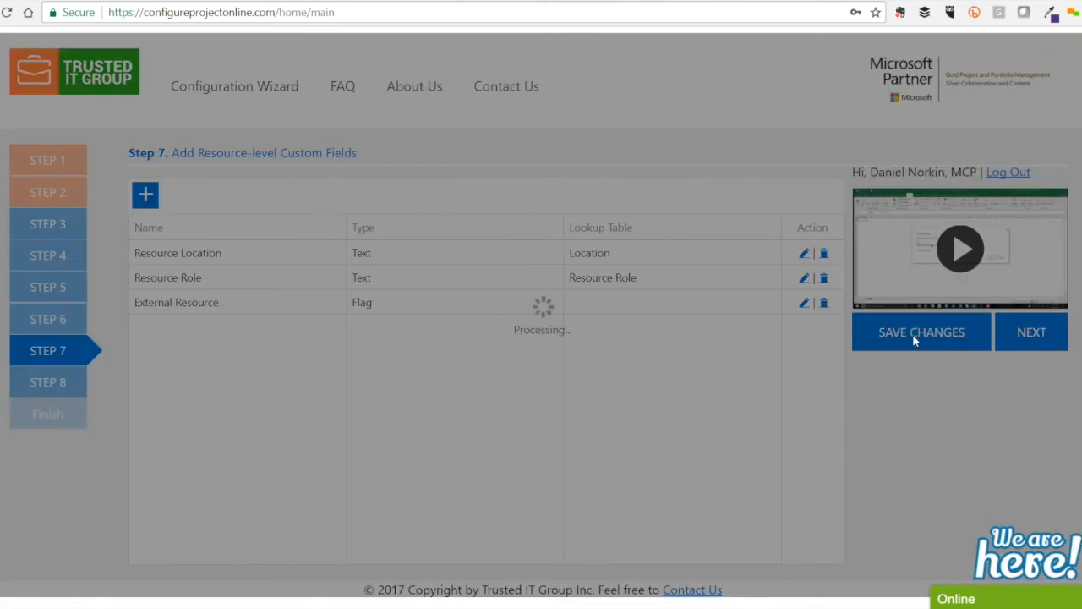